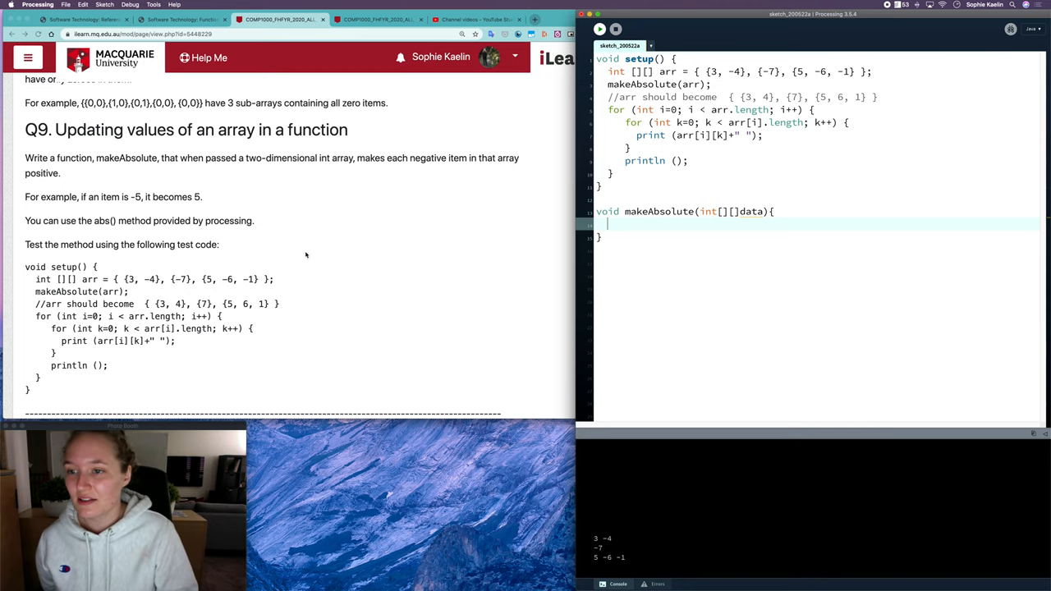
# - Review the test array in setup and the data parameter, then place the cursor in the makeAbsolute body
pyautogui.scroll(3)
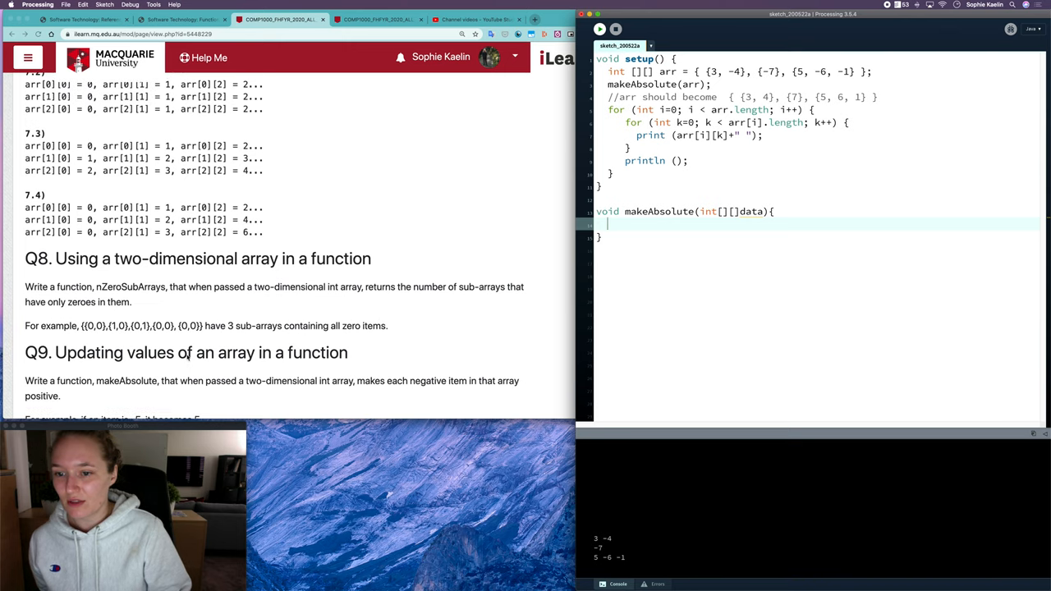
pyautogui.scroll(-3)
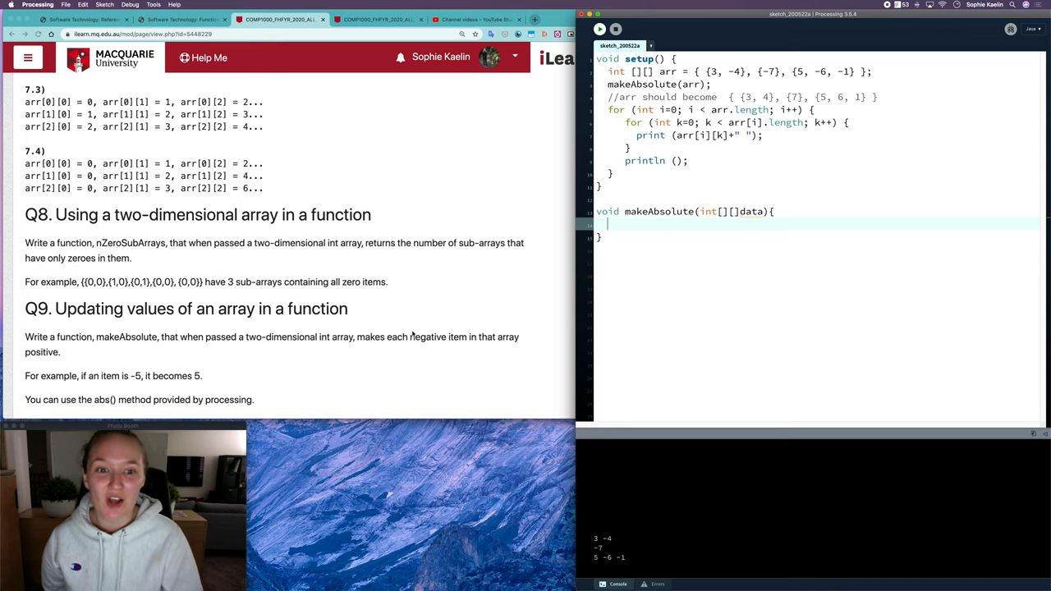
pyautogui.scroll(-3)
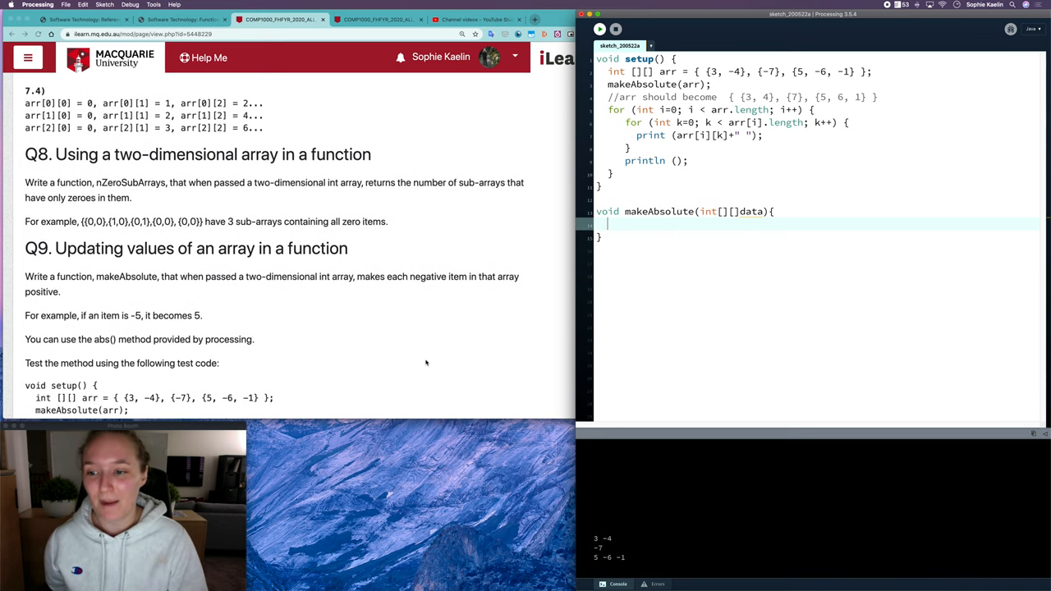
pyautogui.scroll(-3)
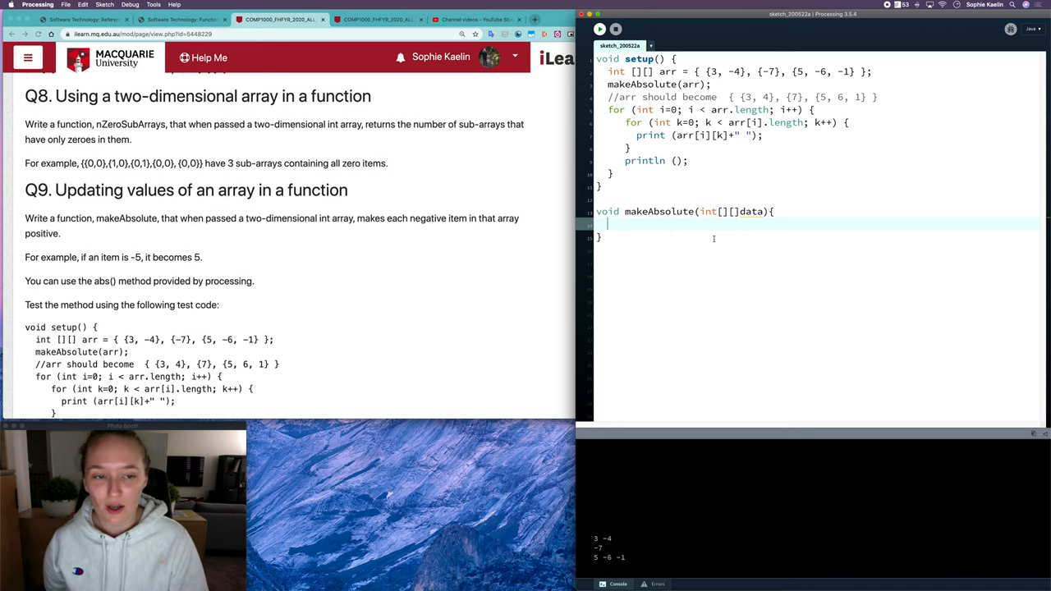
pyautogui.doubleClick(752, 210)
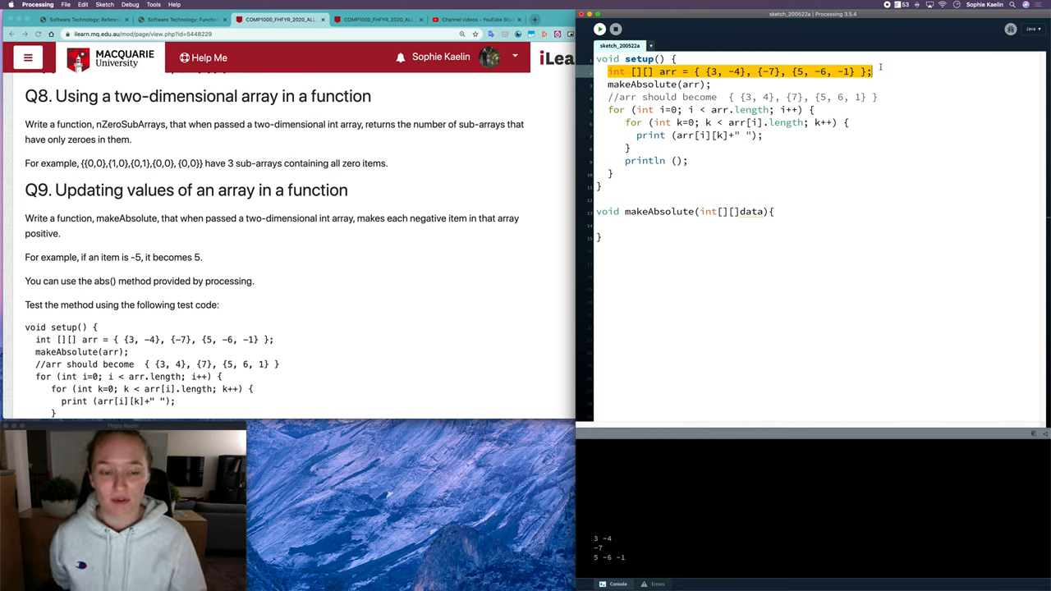
pyautogui.click(752, 211)
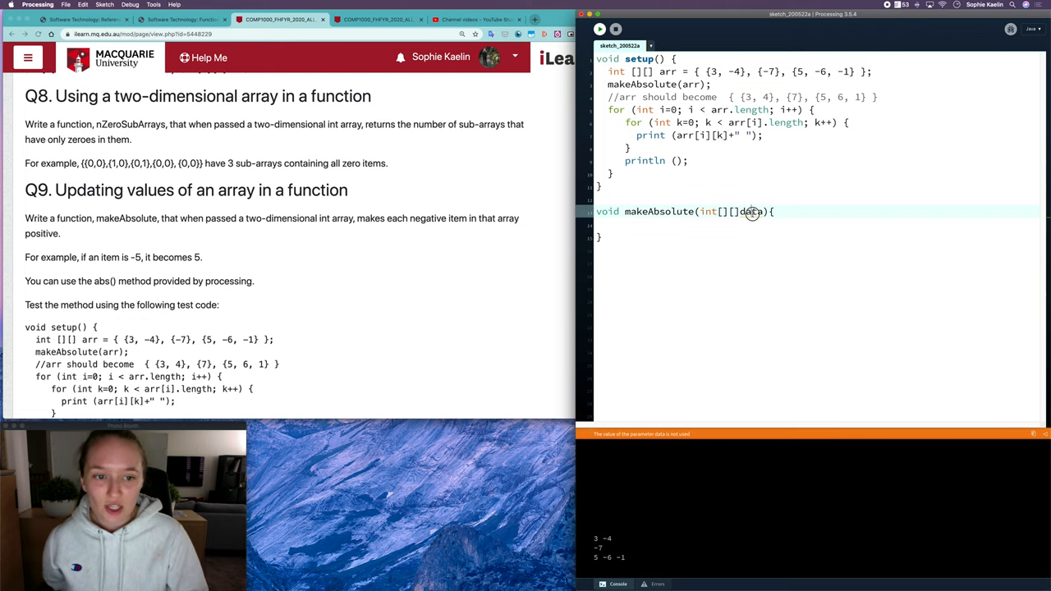
pyautogui.doubleClick(750, 210)
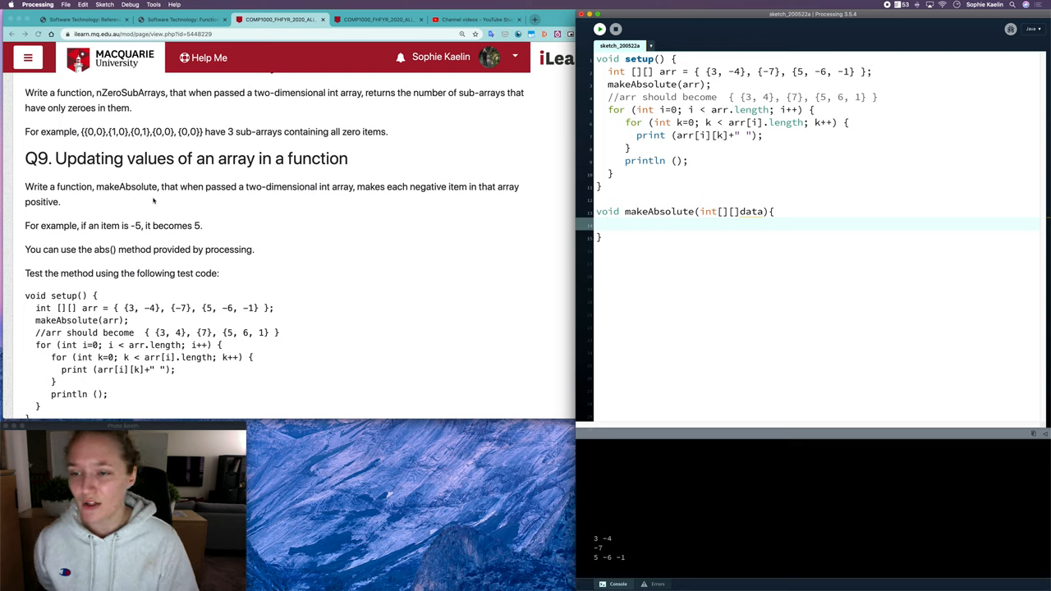
pyautogui.moveTo(187, 204)
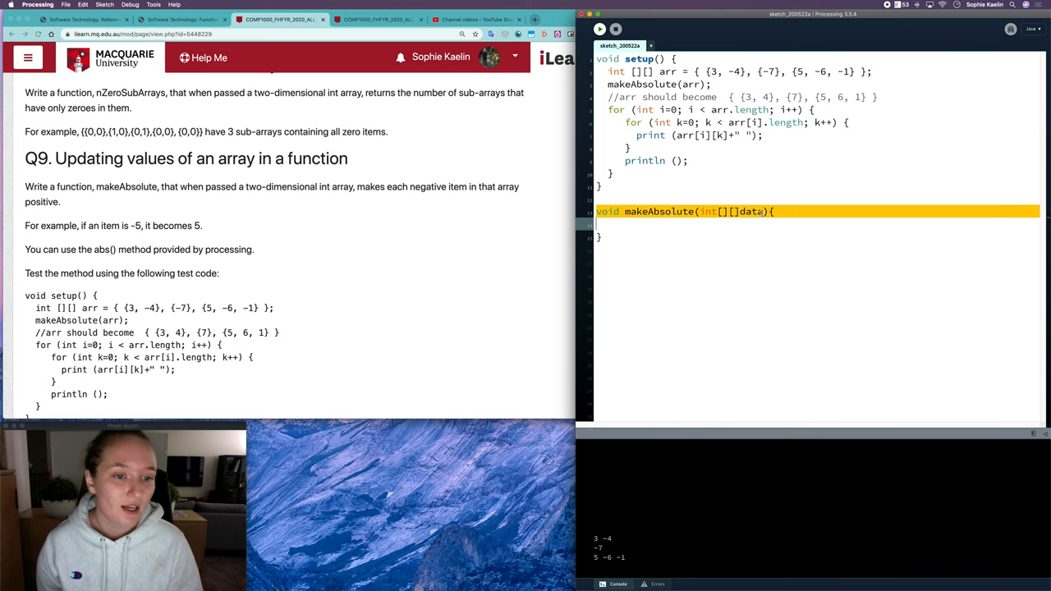
pyautogui.click(712, 226)
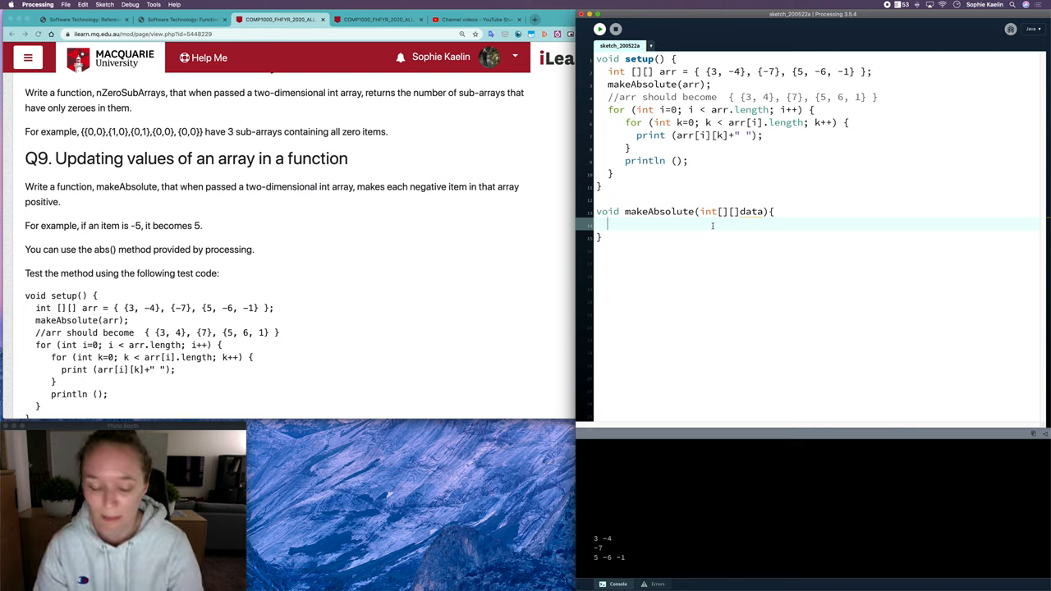
# - Write comments planning the main-array loop, the sub-array item loop and the absolute-value step using abs()
pyautogui.write('//')
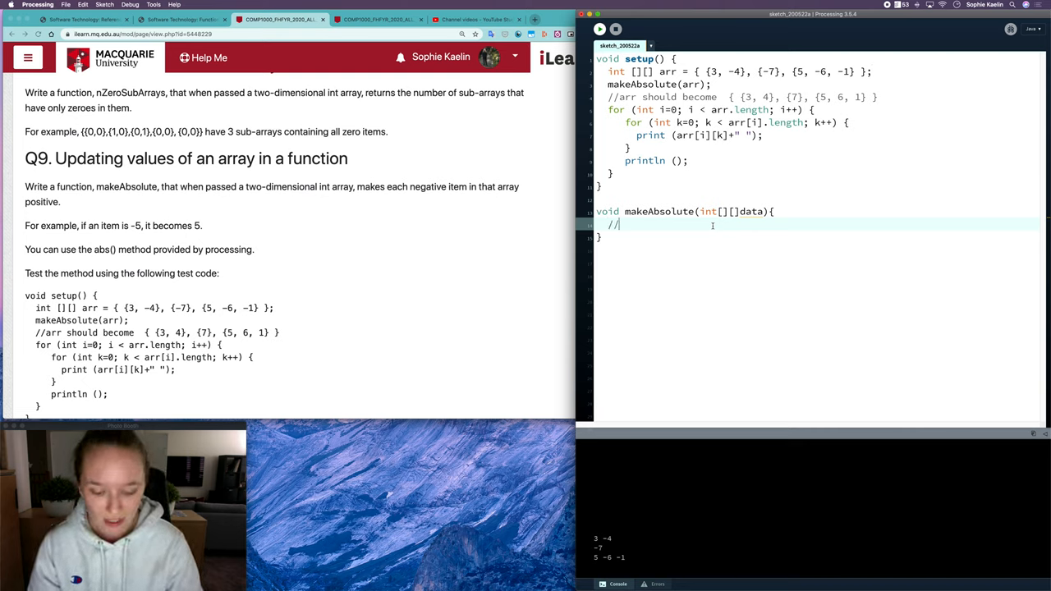
pyautogui.write('Loop through a')
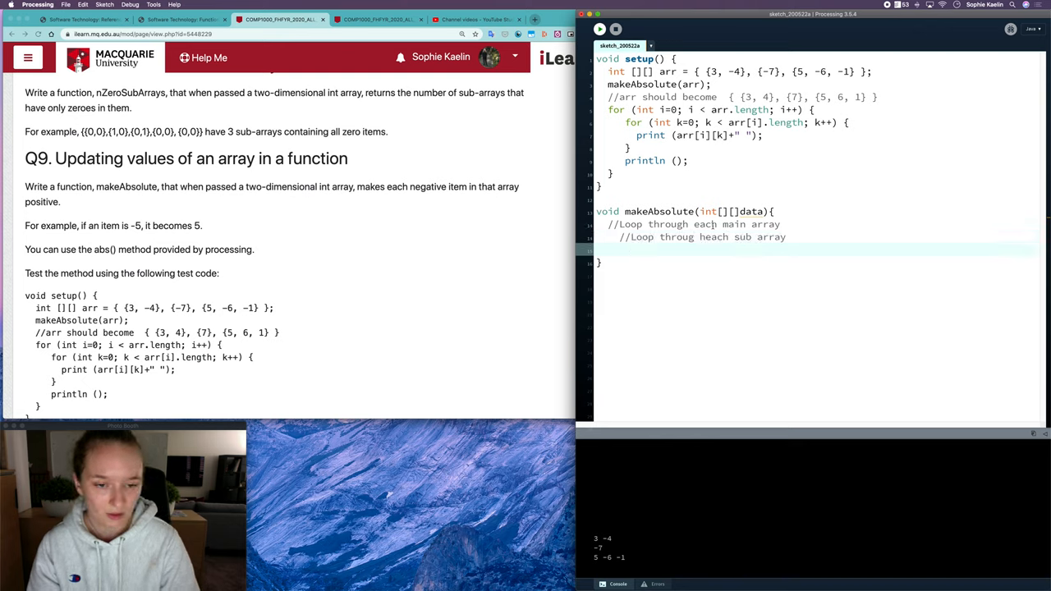
pyautogui.write('//For each')
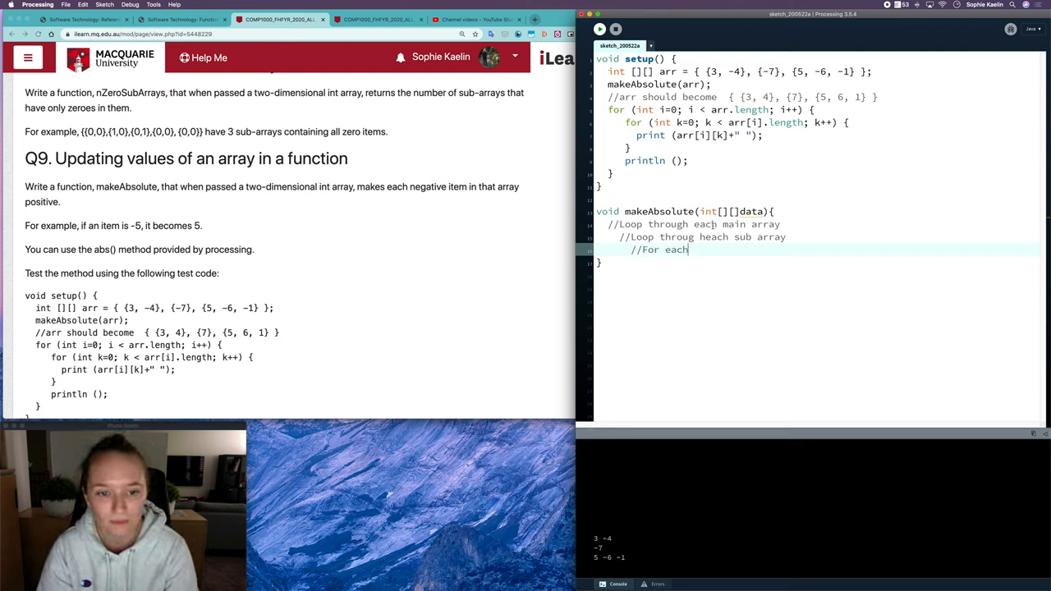
pyautogui.write('item -?')
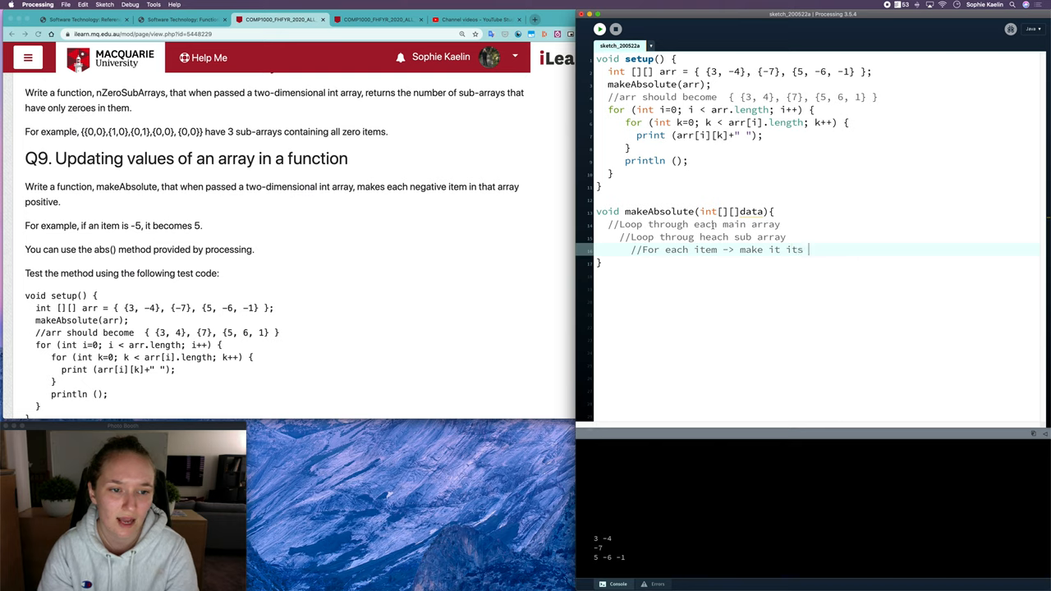
pyautogui.write('absoul')
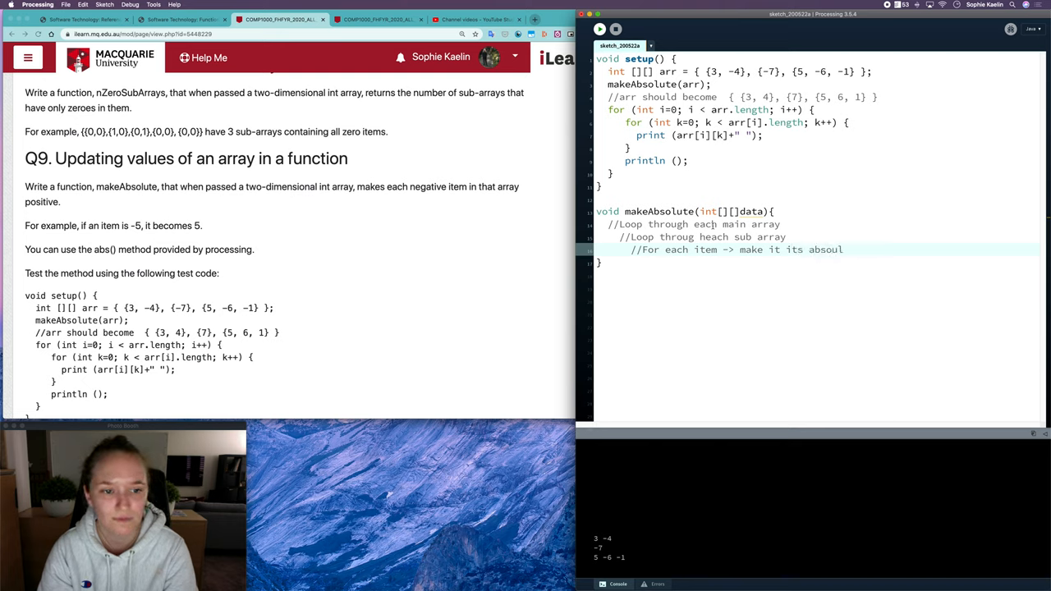
pyautogui.press('BackSpace')
pyautogui.write('lute value.')
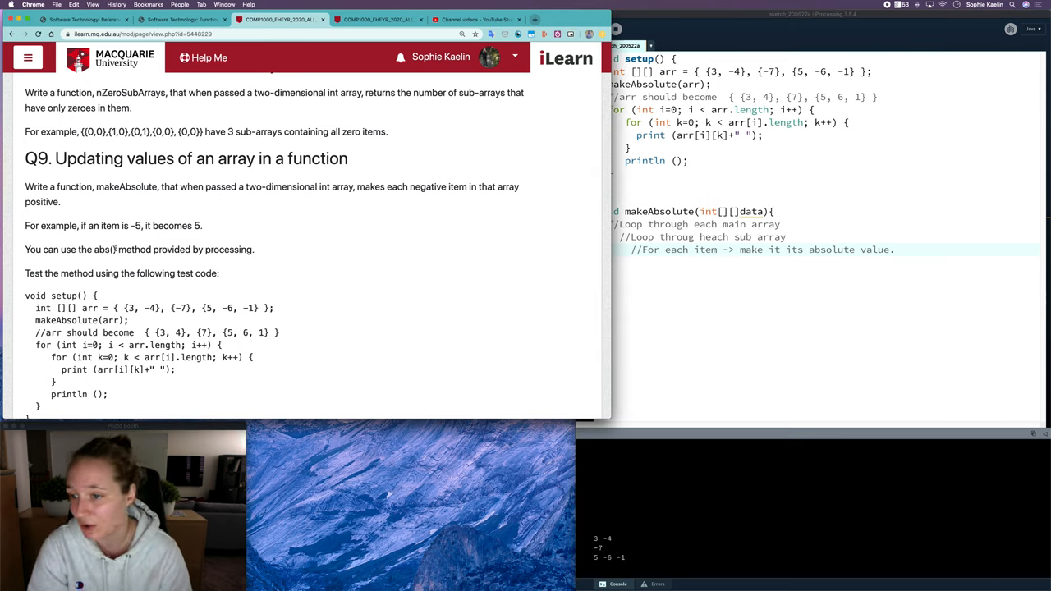
pyautogui.doubleClick(105, 250)
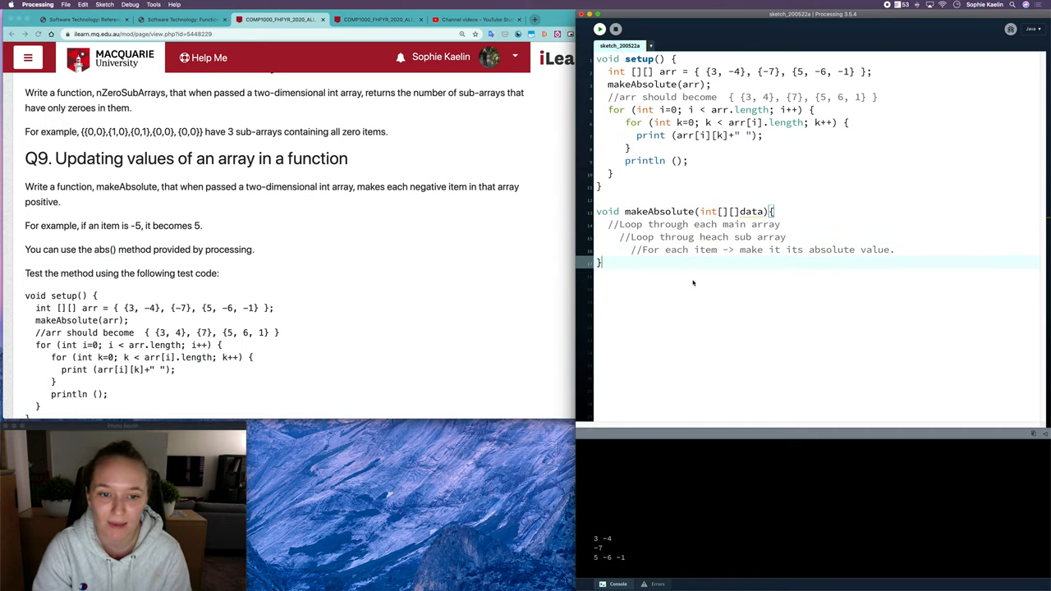
pyautogui.moveTo(912, 245)
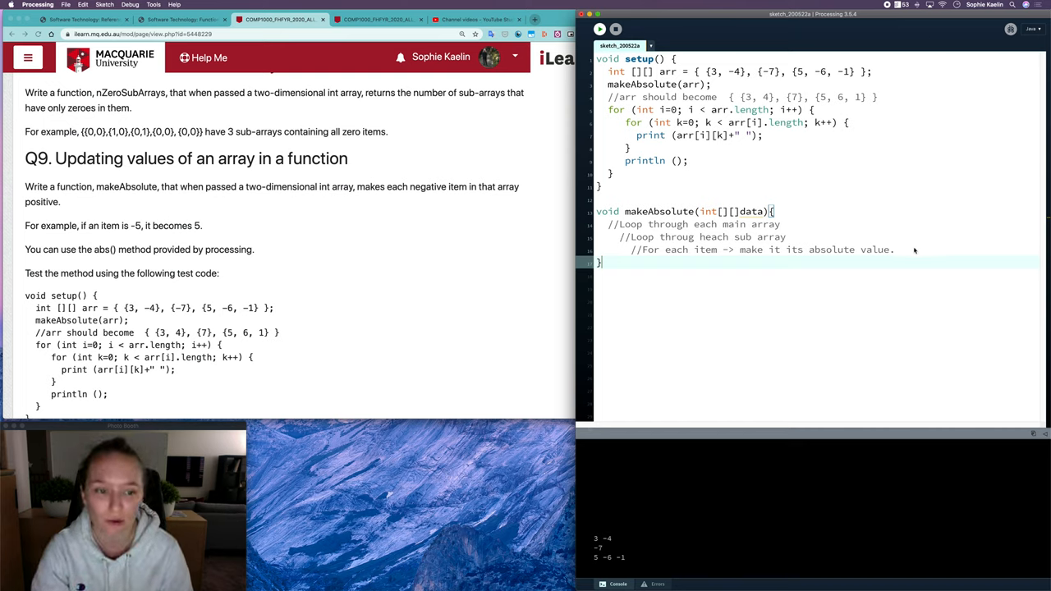
pyautogui.moveTo(795, 227)
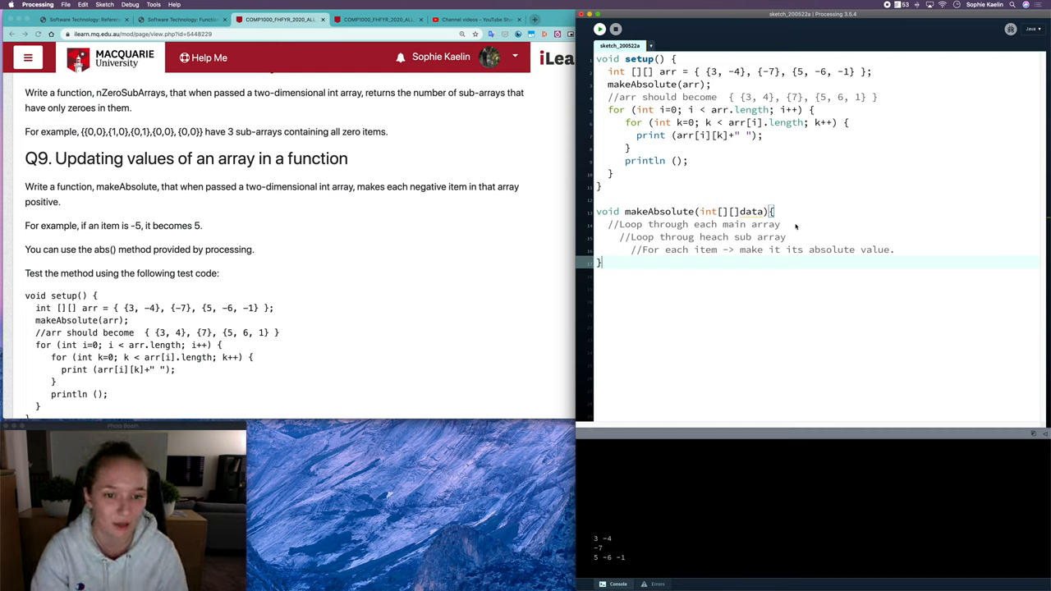
pyautogui.tripleClick(698, 223)
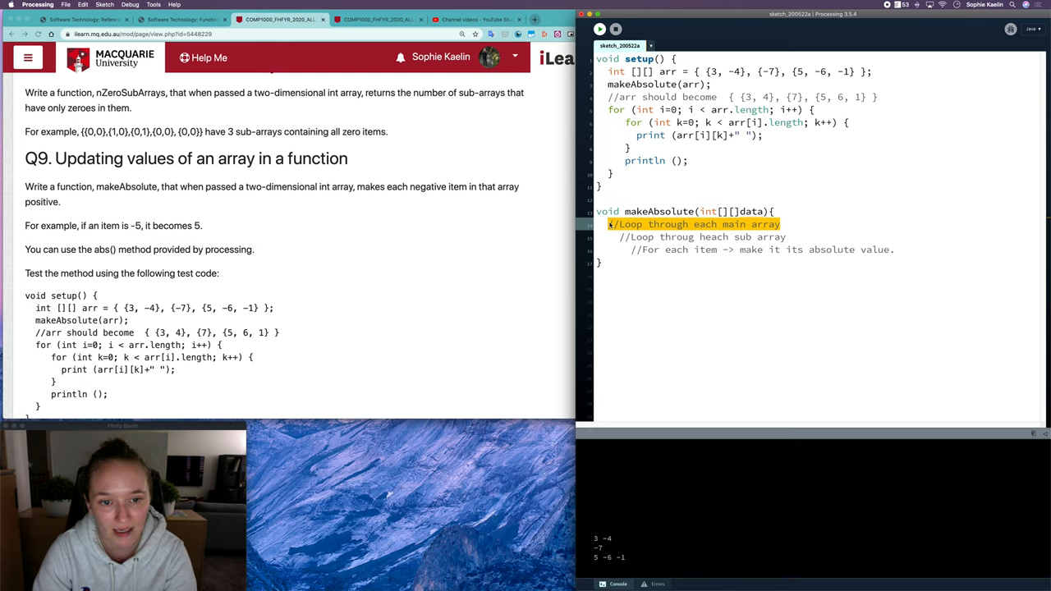
# - Write nested loops: for i over data.length and for k over data[i].length
pyautogui.write('for(int i = 0;')
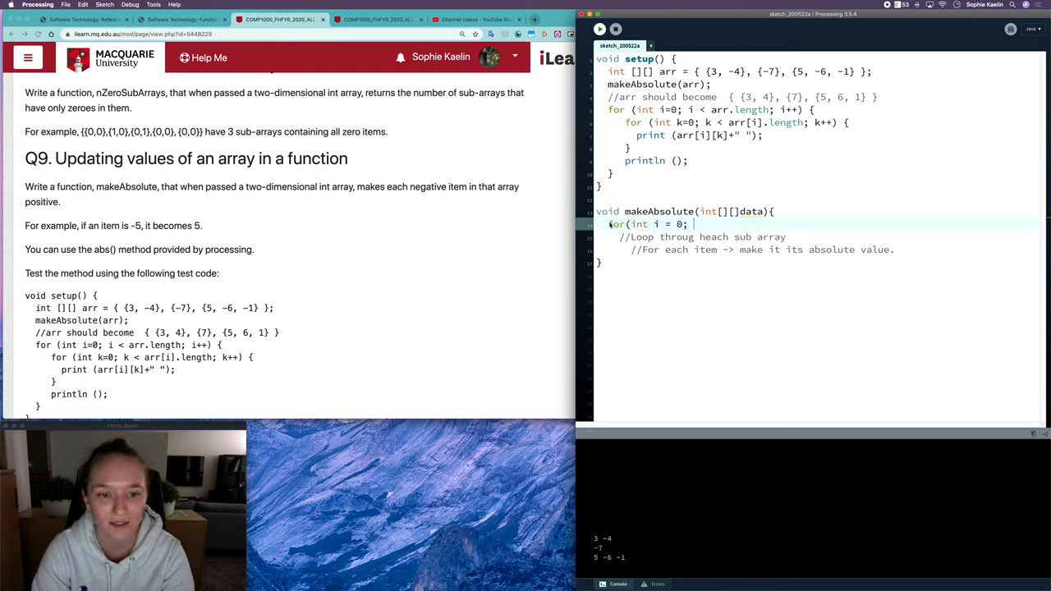
pyautogui.write('i < data.length')
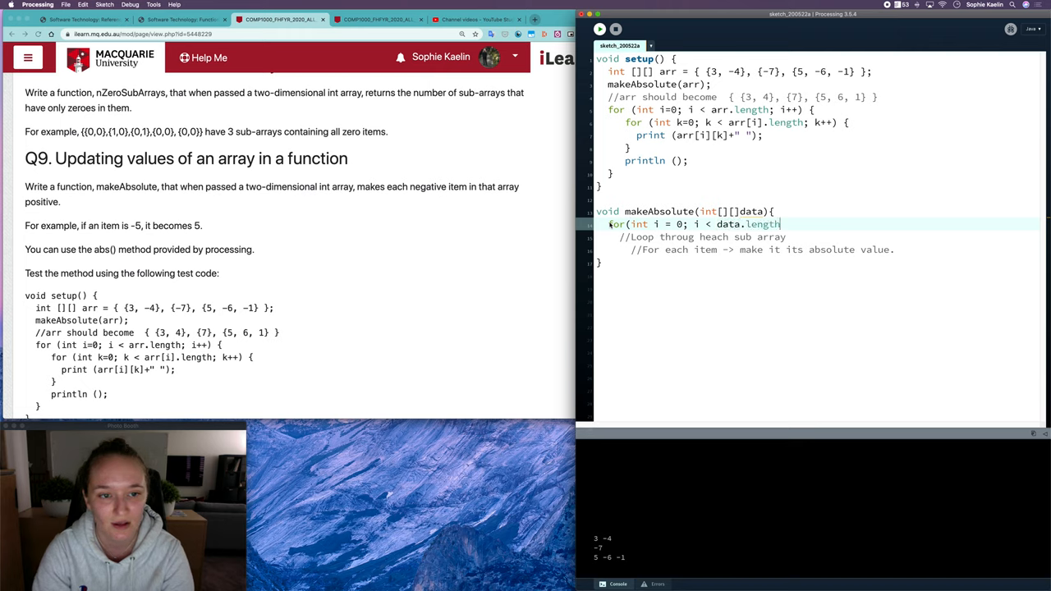
pyautogui.write('){')
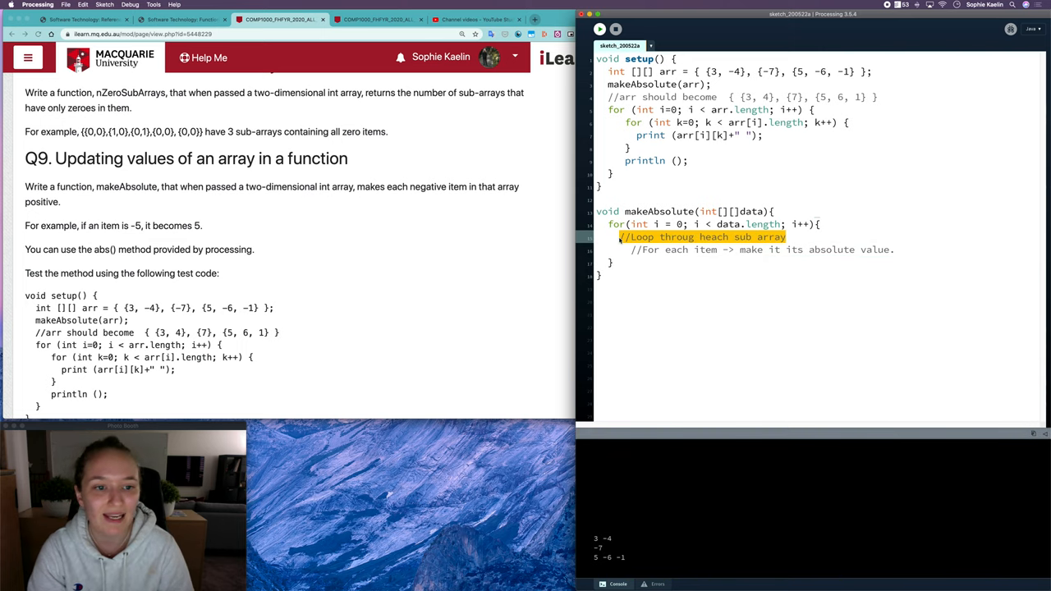
pyautogui.write('for(int k = 0; k')
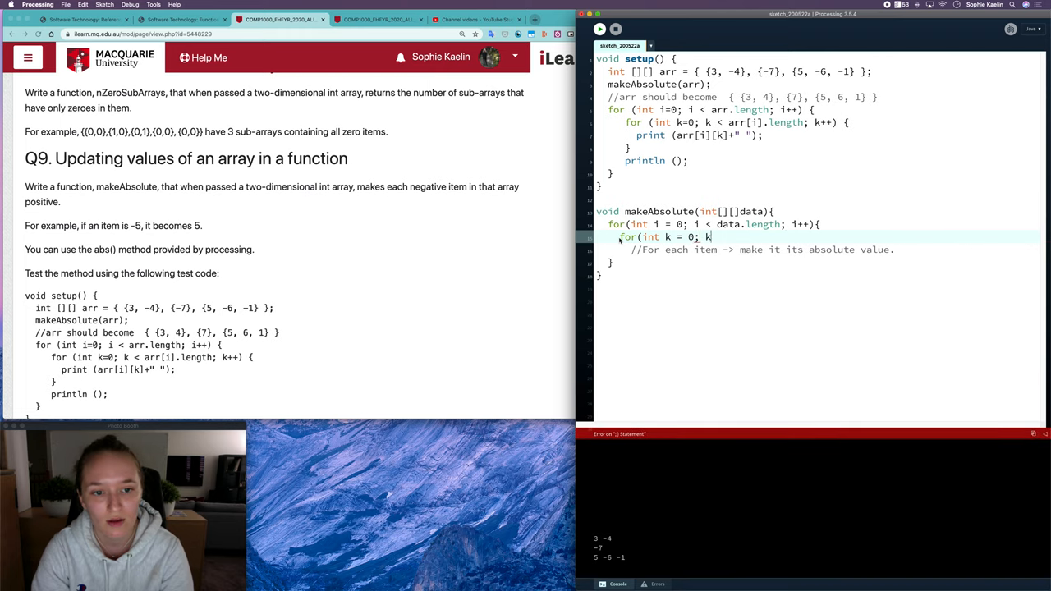
pyautogui.write('< data[i].l')
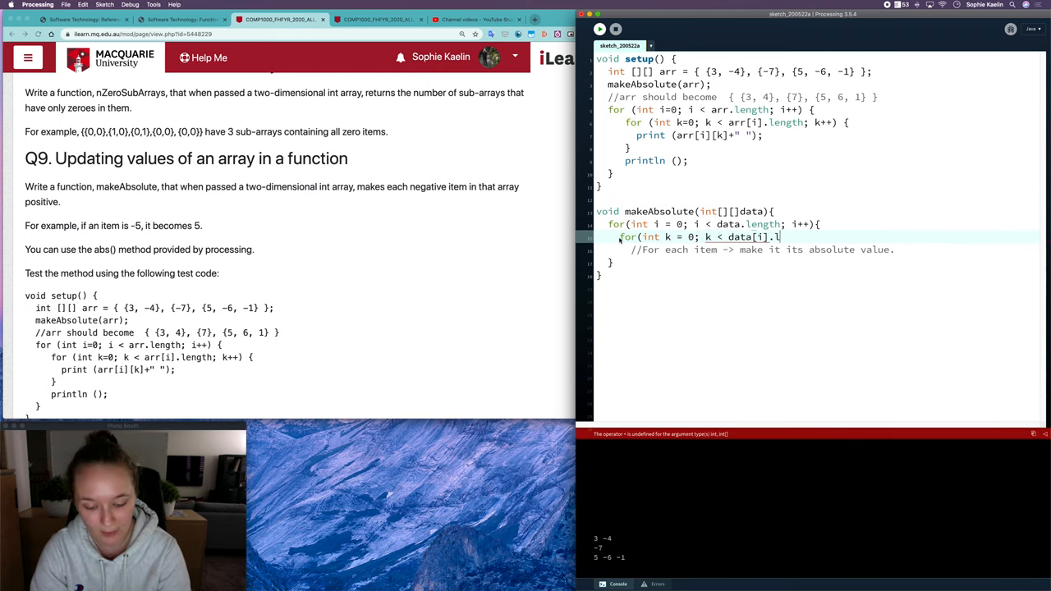
pyautogui.write('ength; k++){')
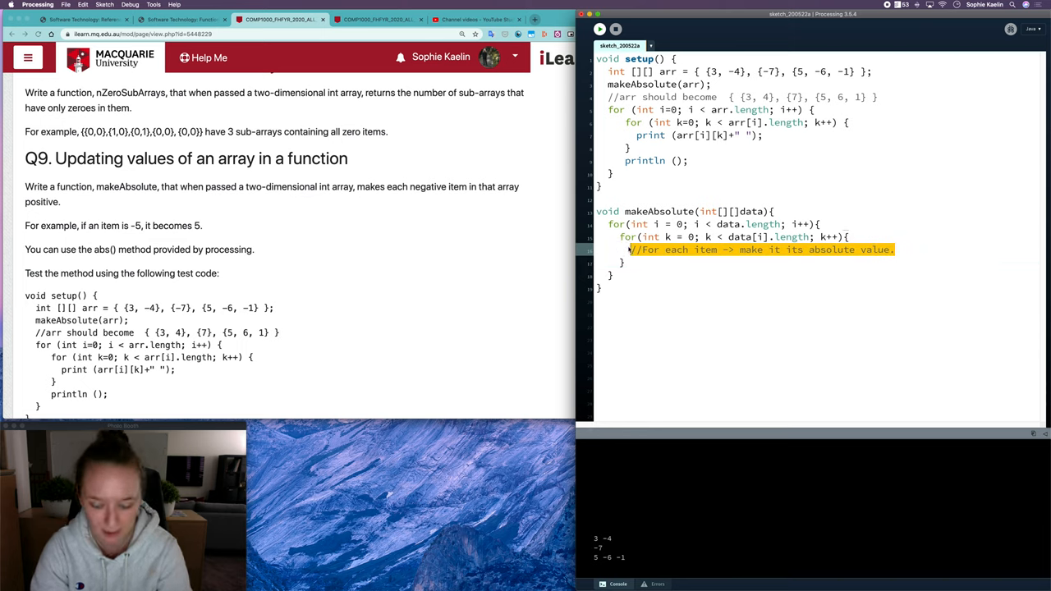
# - Inside the inner loop assign data[i][k] = abs(data[i][k])
pyautogui.write('arr')
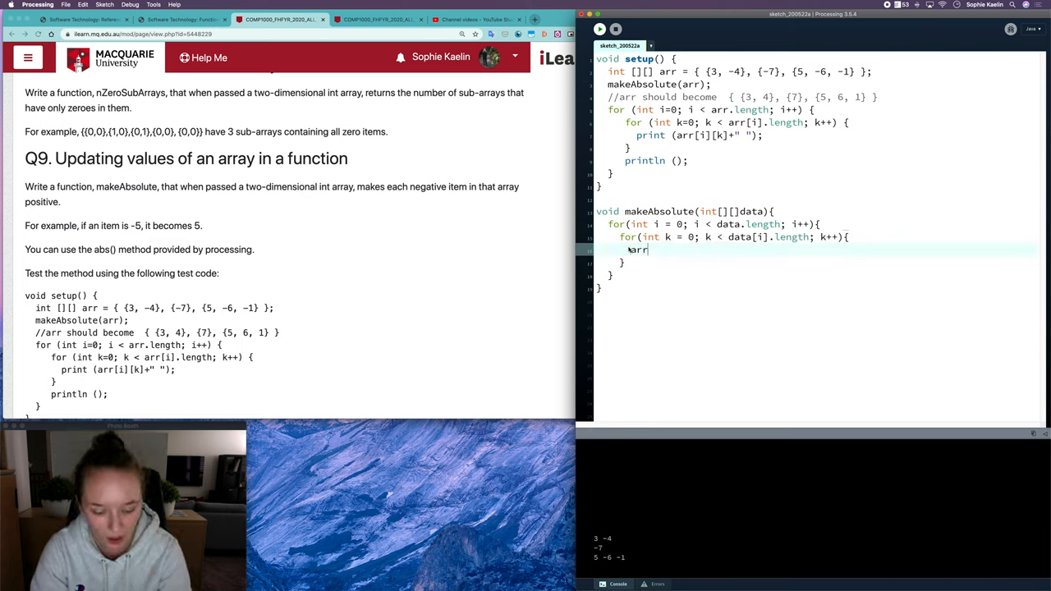
pyautogui.write('[i][k] =')
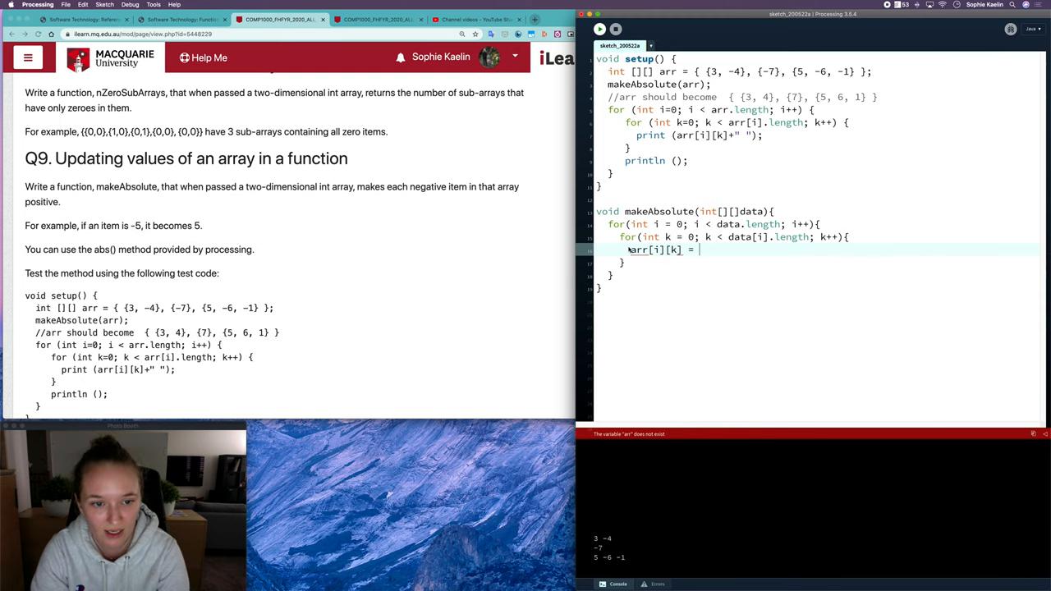
pyautogui.write('abs(')
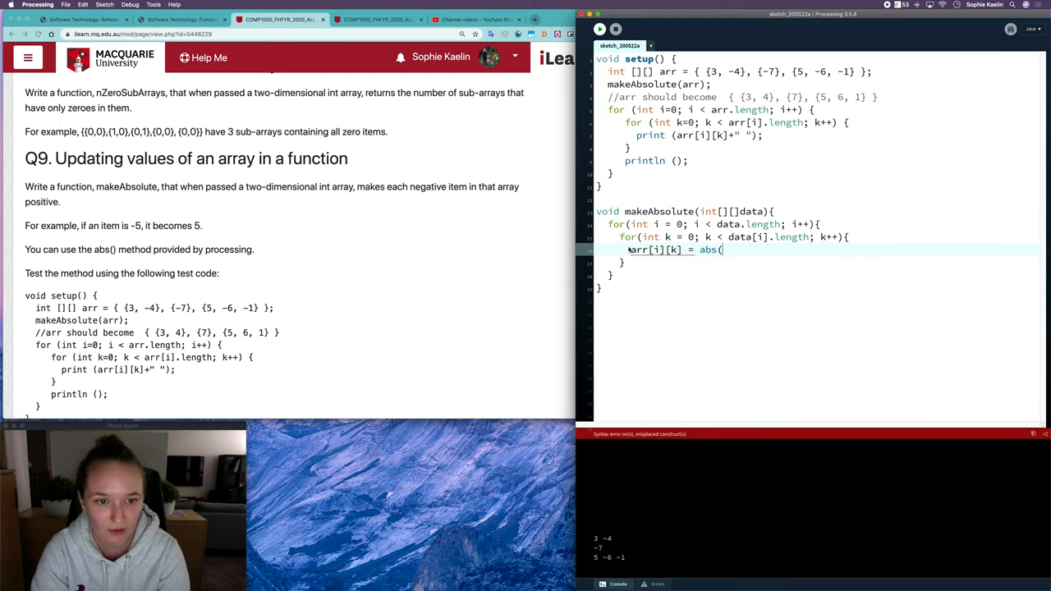
pyautogui.write('arr[')
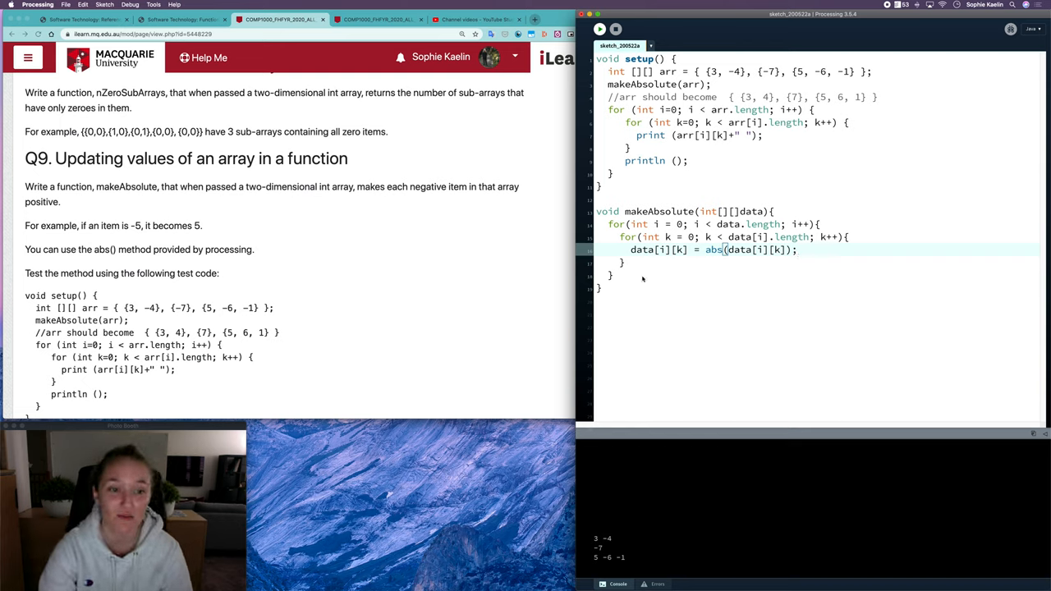
pyautogui.moveTo(604, 320)
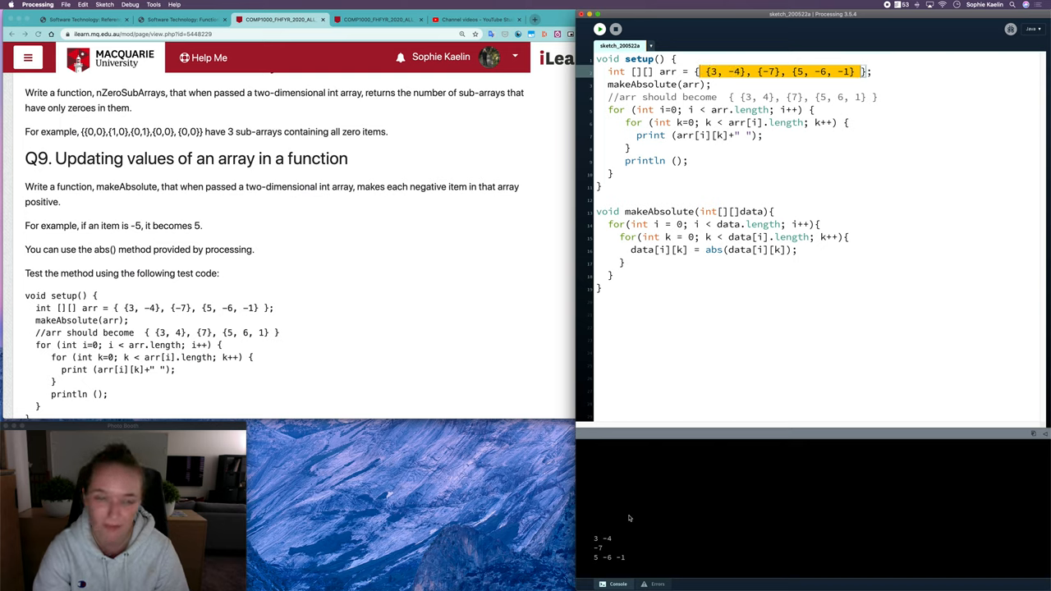
pyautogui.moveTo(621, 546)
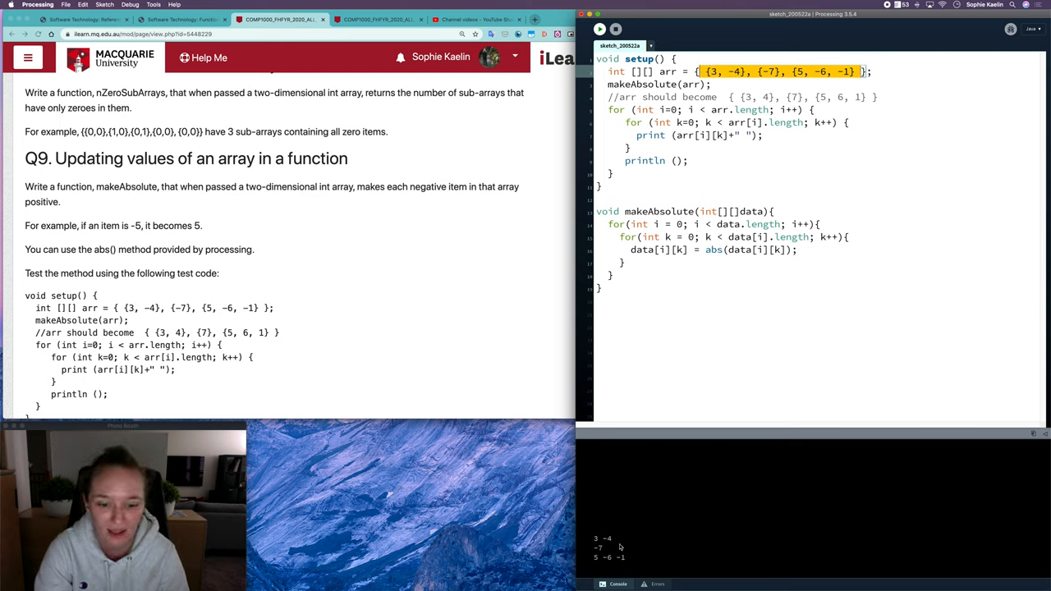
# - Run the sketch so the console prints the array values as positives
pyautogui.click(599, 30)
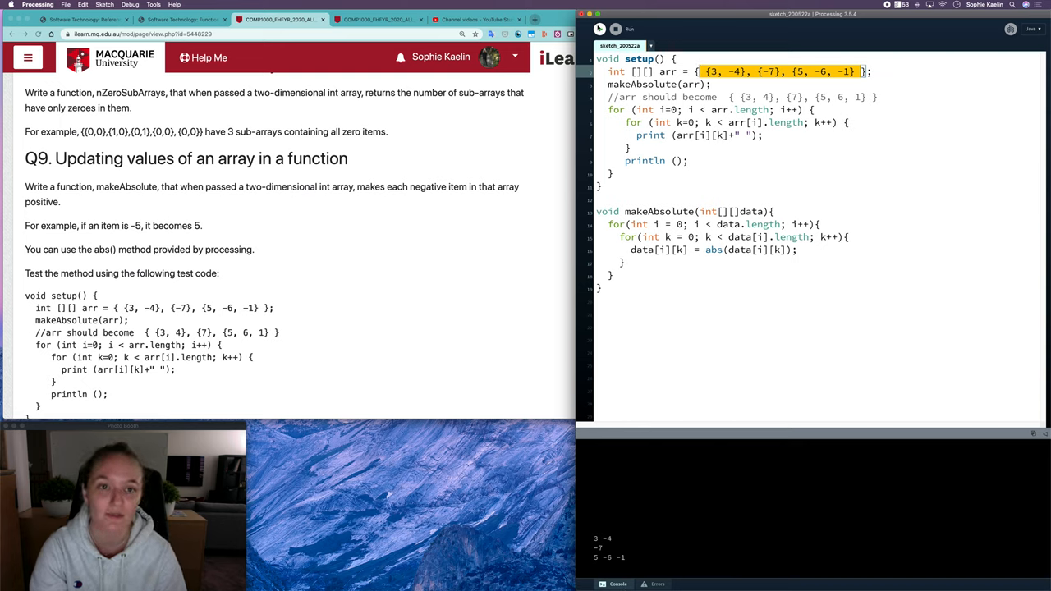
pyautogui.click(599, 30)
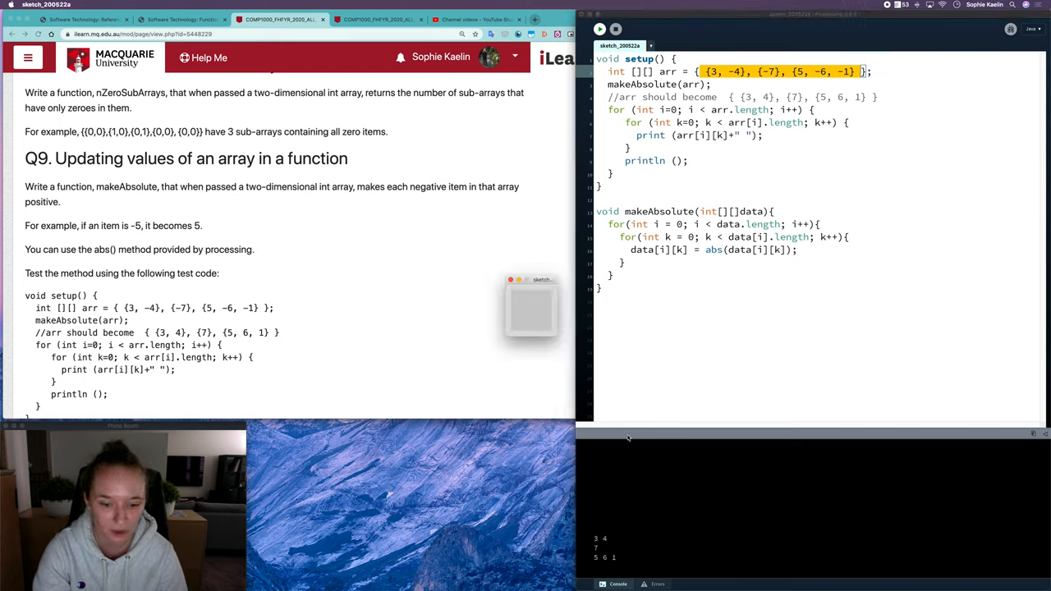